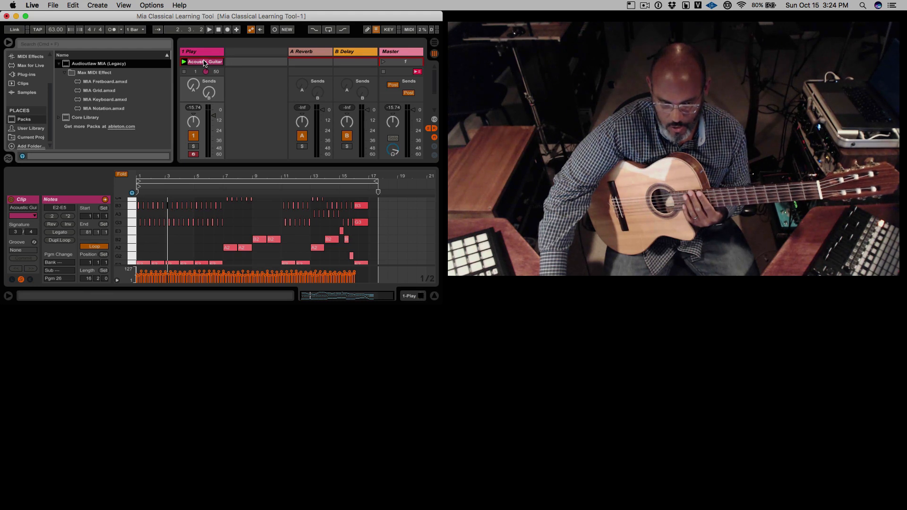
mouse_move(203, 58)
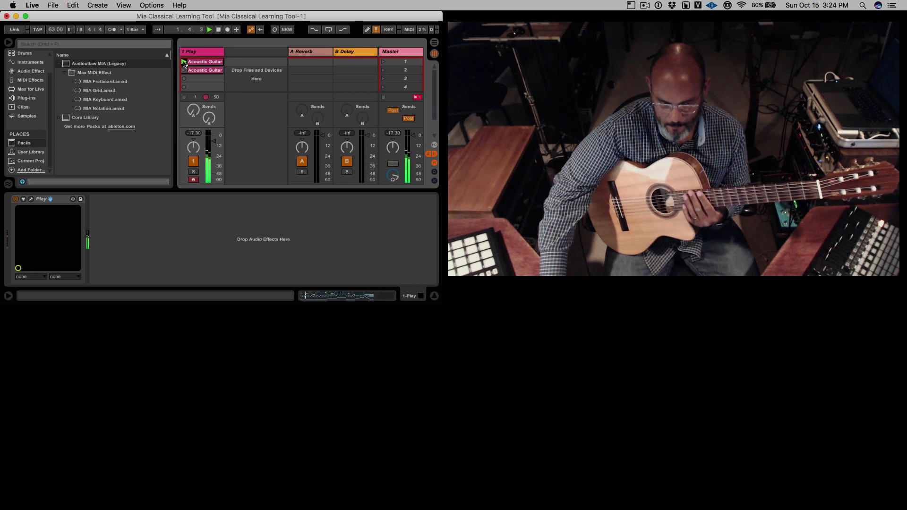
click(208, 29)
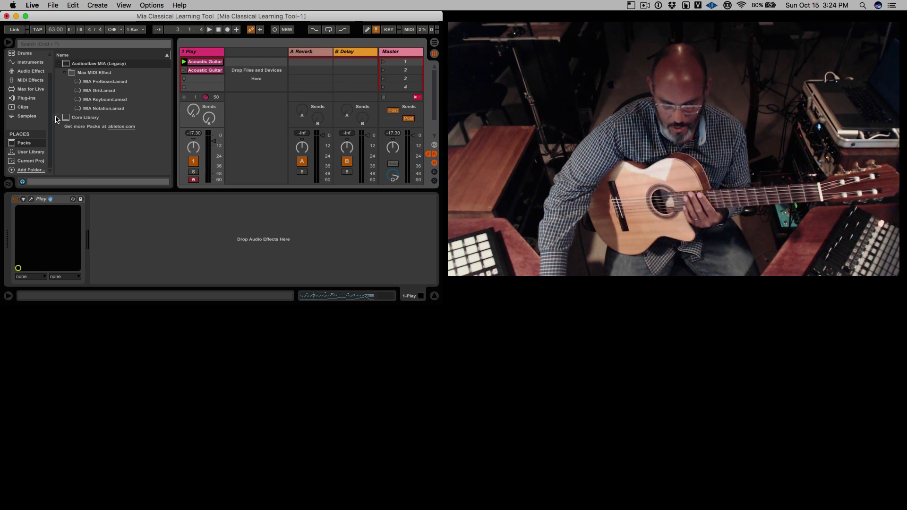
mouse_move(30, 137)
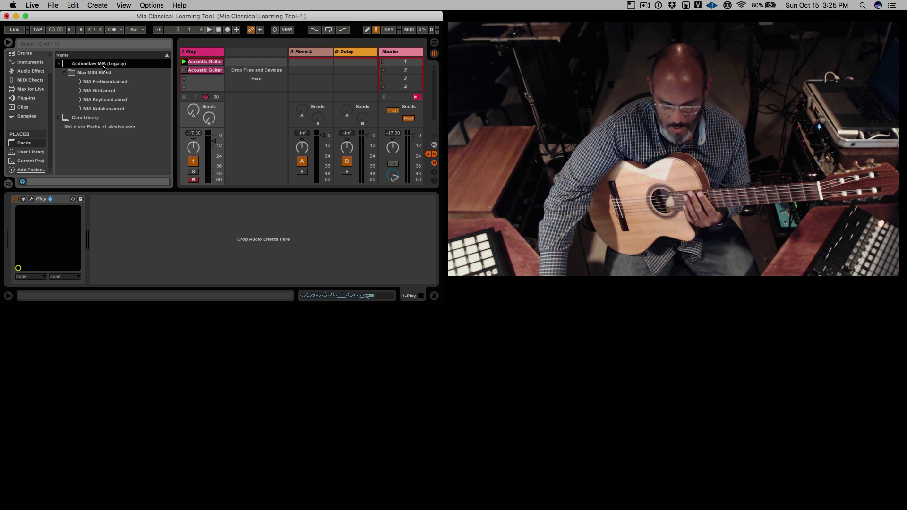
mouse_move(59, 65)
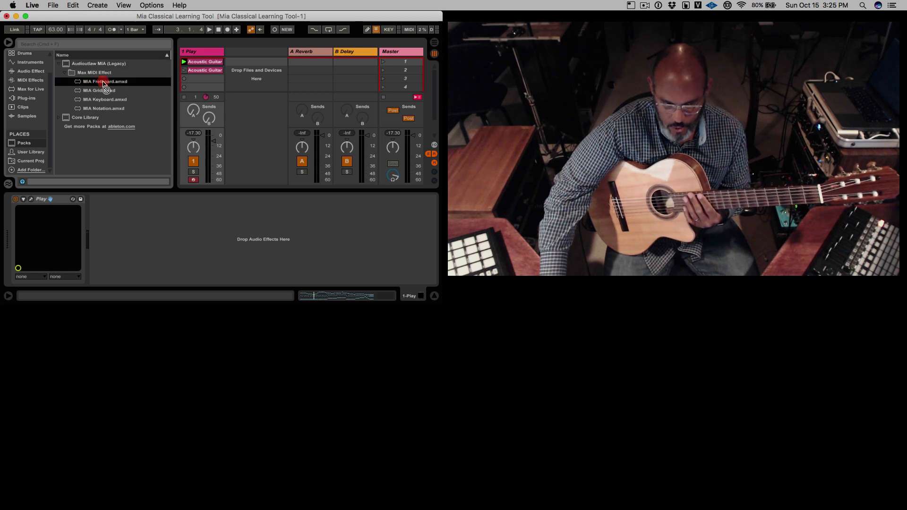
Step: Load MIA Fretboard.amxd onto the Play track and show note names on every fret
double_click(105, 81)
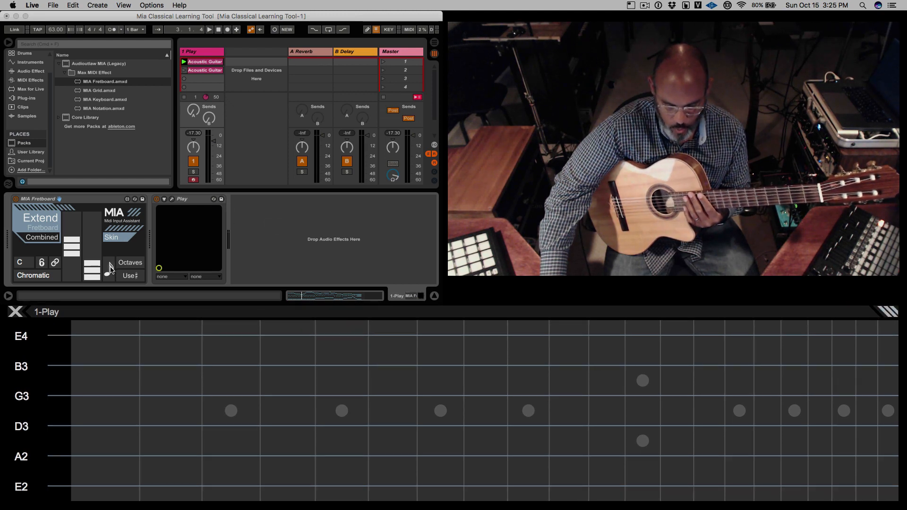
click(130, 275)
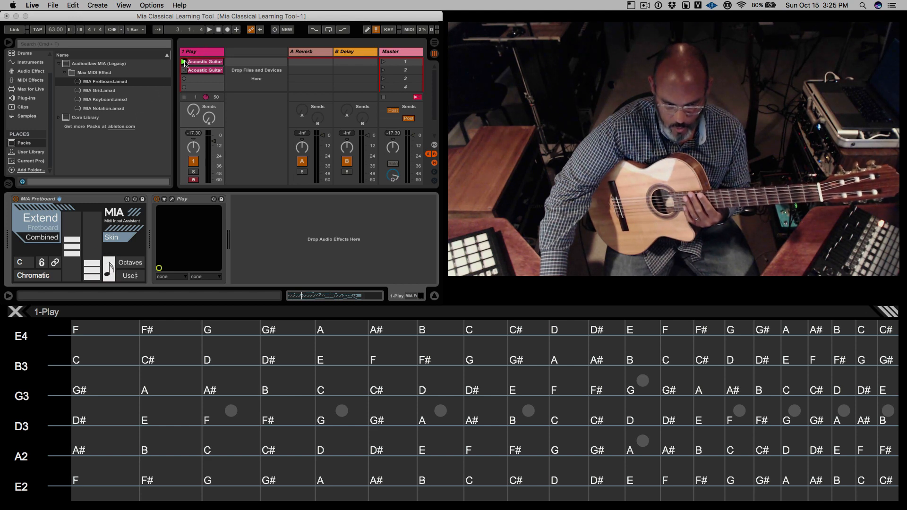
Step: Play the Acoustic Guitar clip to light its notes on the fretboard, stop, and list the skins
click(208, 29)
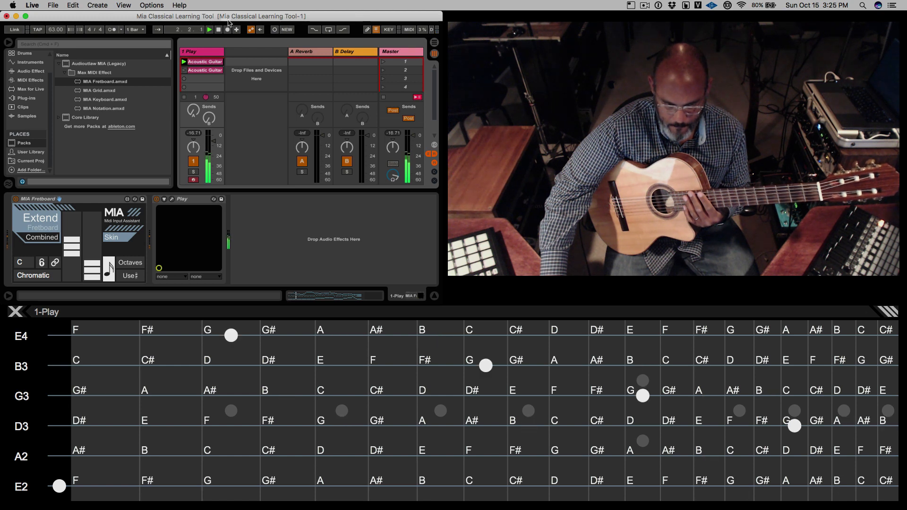
click(210, 29)
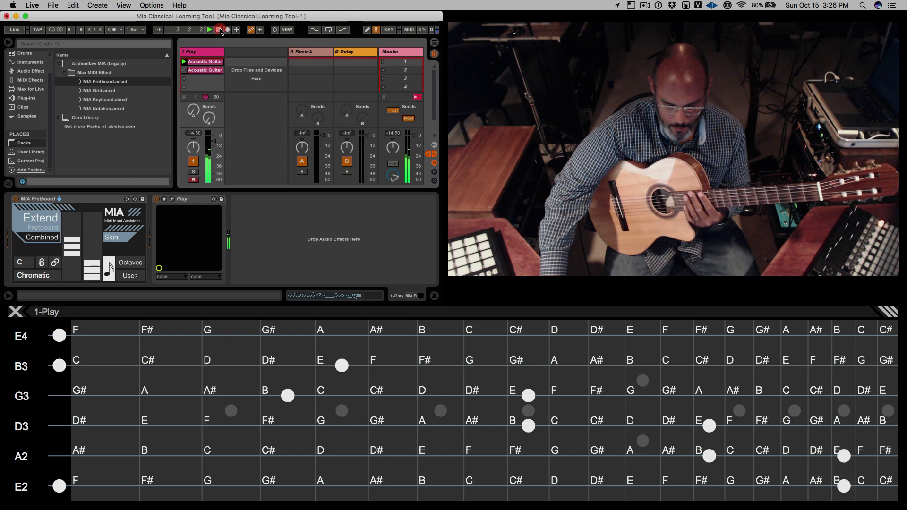
click(220, 29)
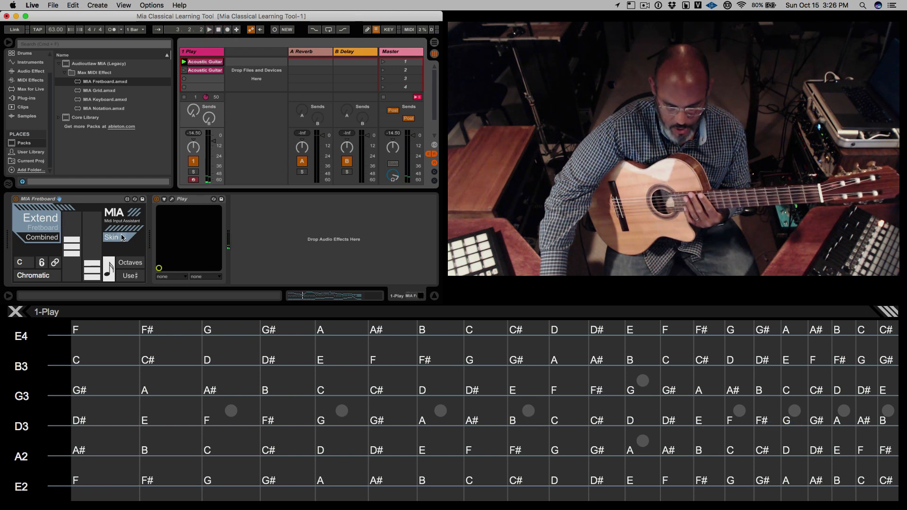
click(122, 237)
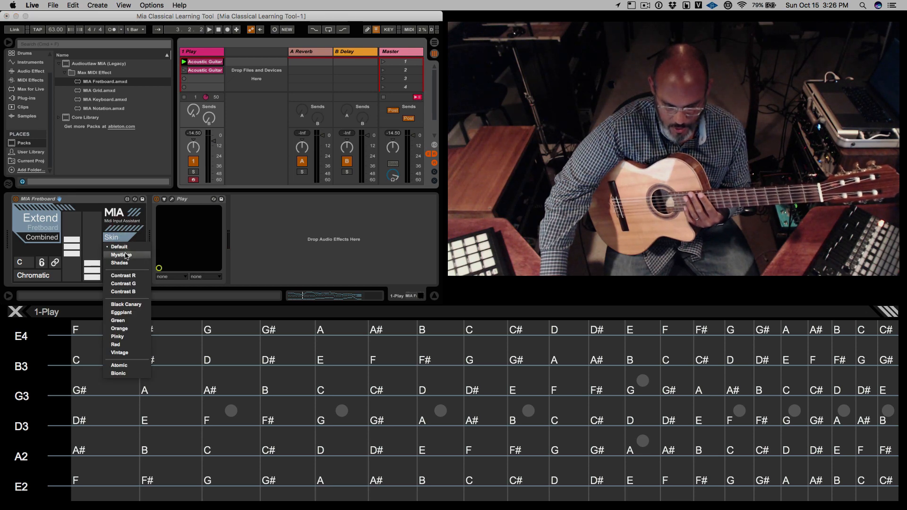
Step: Apply the yellow-and-black skin to the fretboard from the Skin dropdown
click(119, 247)
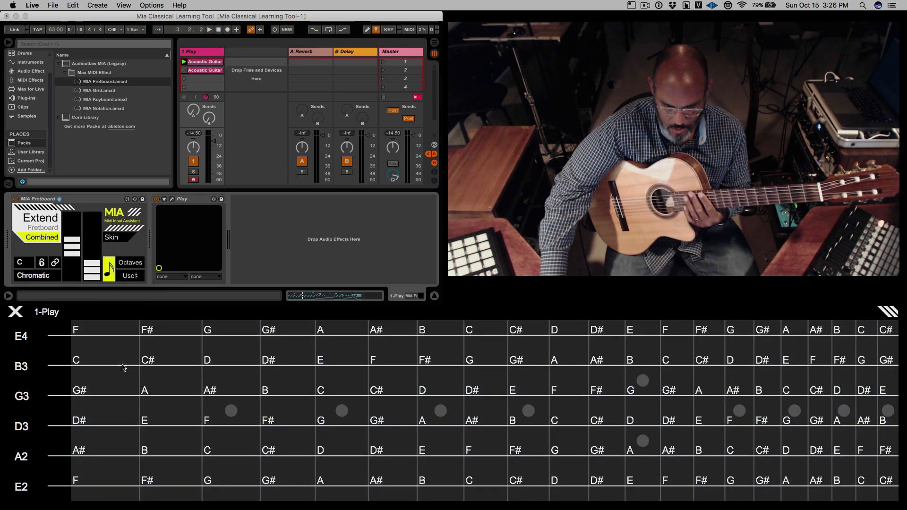
click(131, 237)
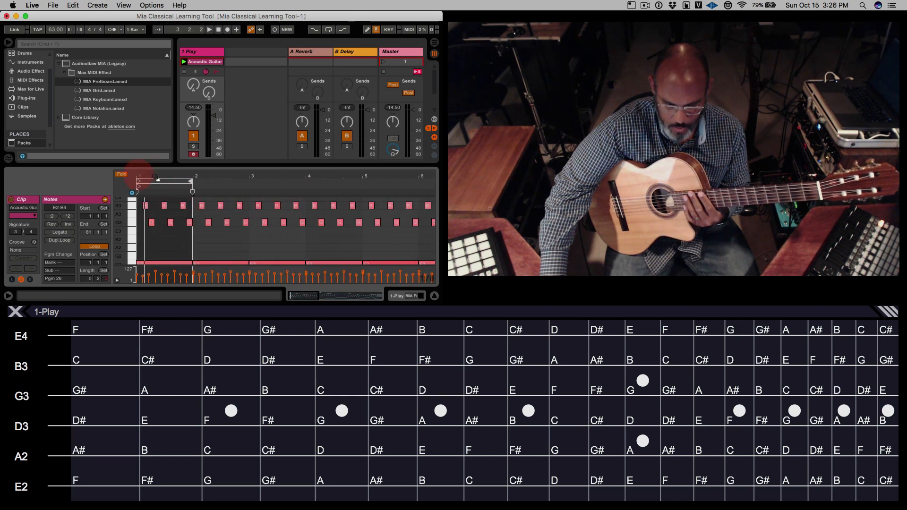
Step: Set the clip's loop brace over bar 2 and play it with notes lighting on the fretboard
drag(154, 181, 192, 181)
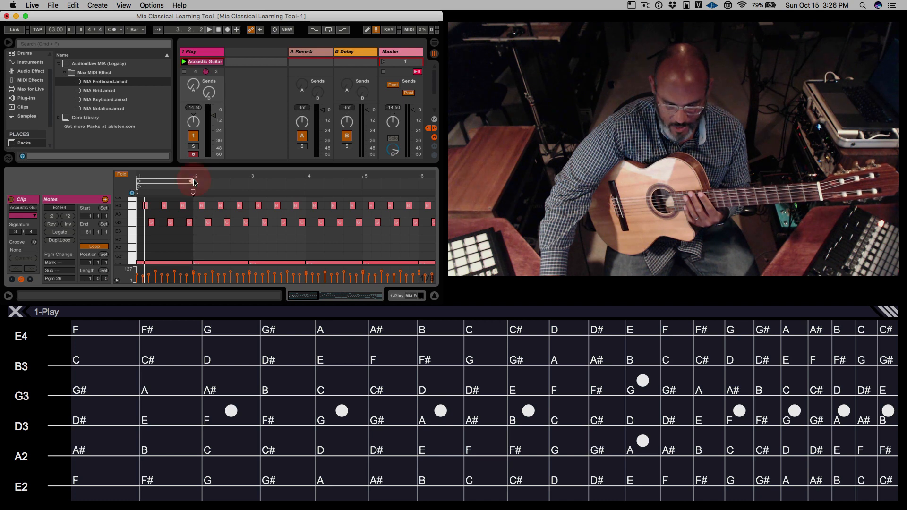
click(208, 30)
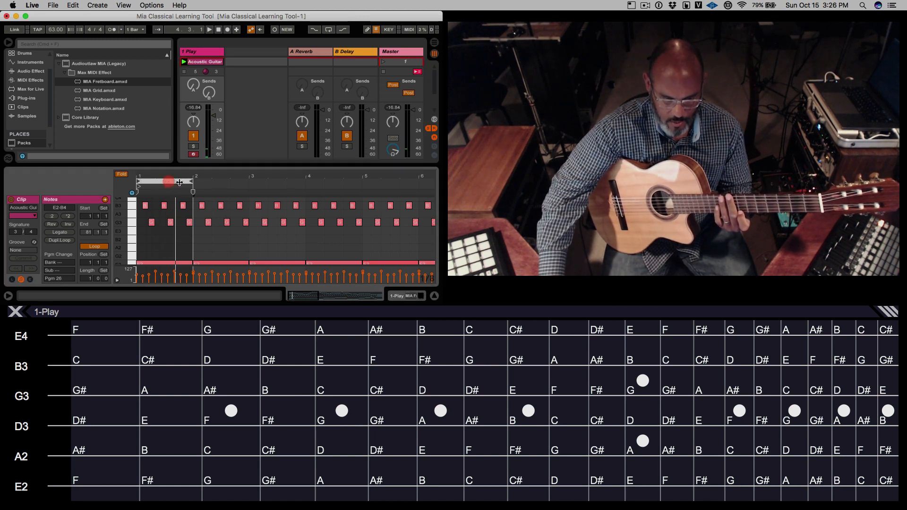
drag(169, 182, 224, 184)
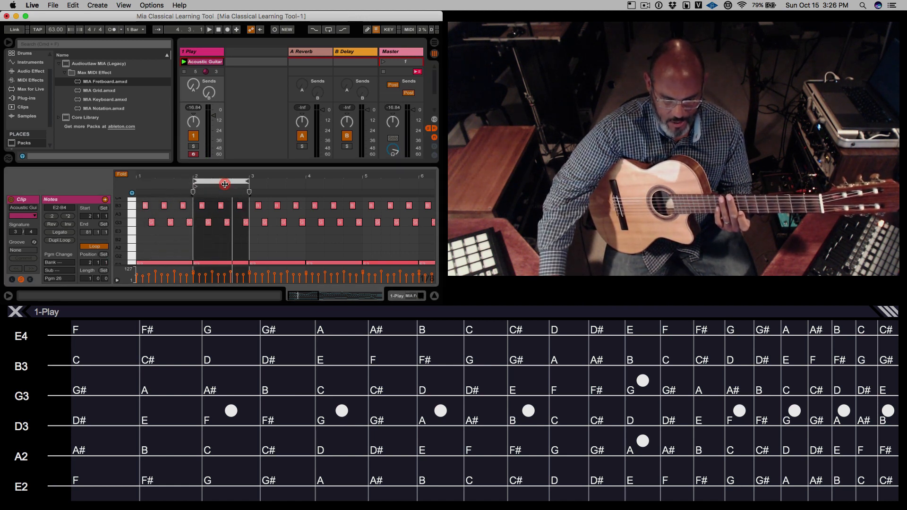
click(208, 30)
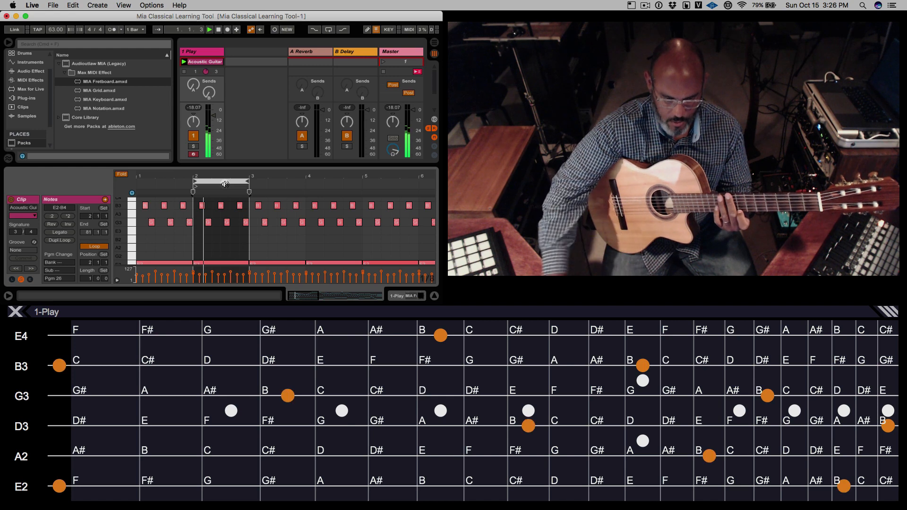